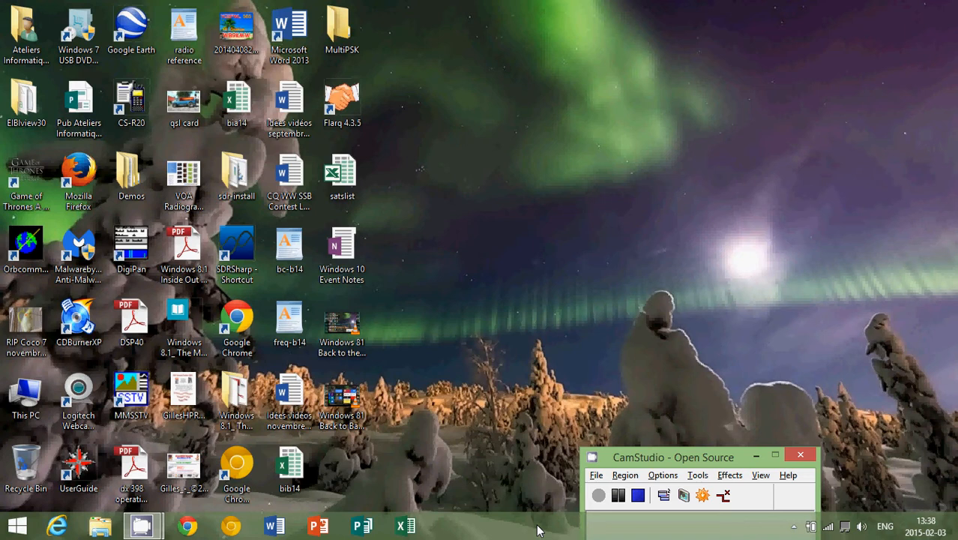
mouse_move(842, 6)
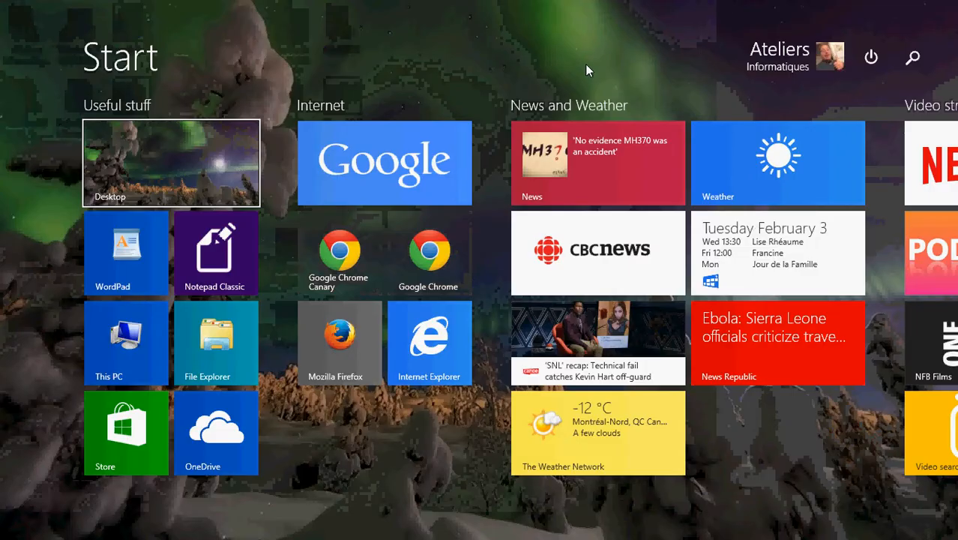
Search for 'tas', then launch Task Manager from the Start button's Win+X menu
click(911, 57)
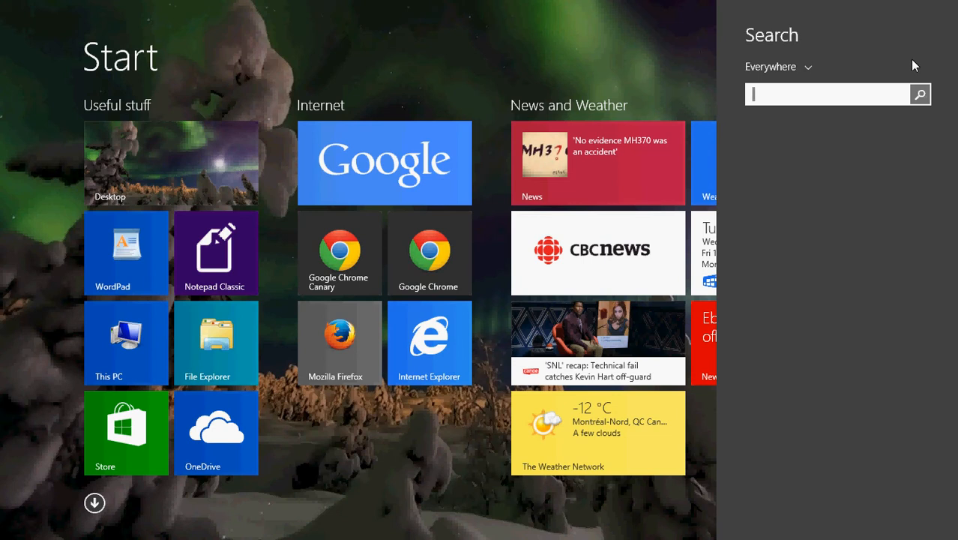
text(tas)
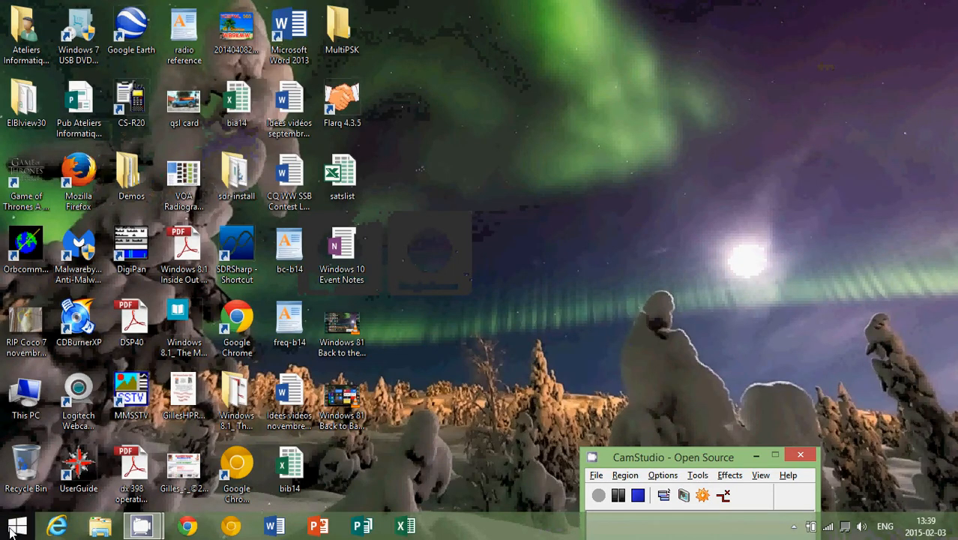
right_click(16, 526)
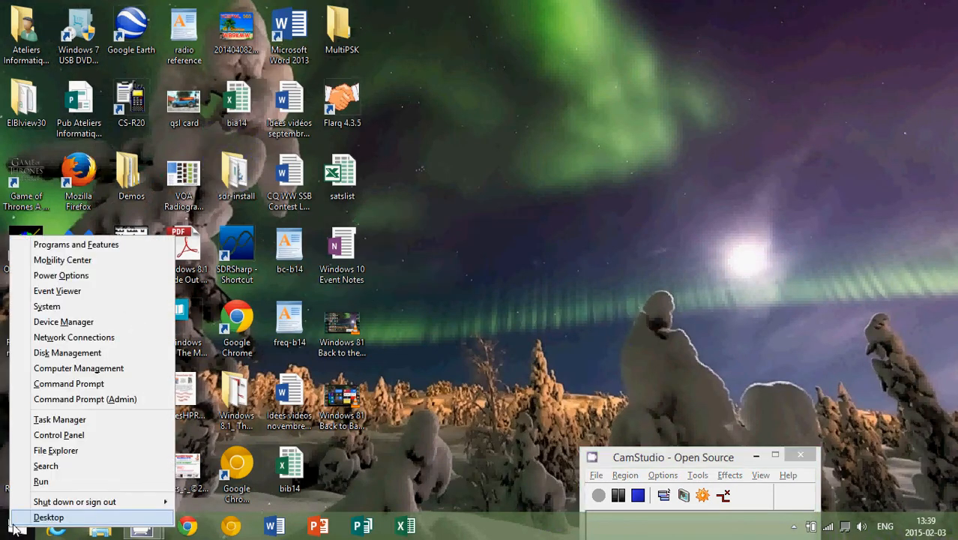
click(60, 419)
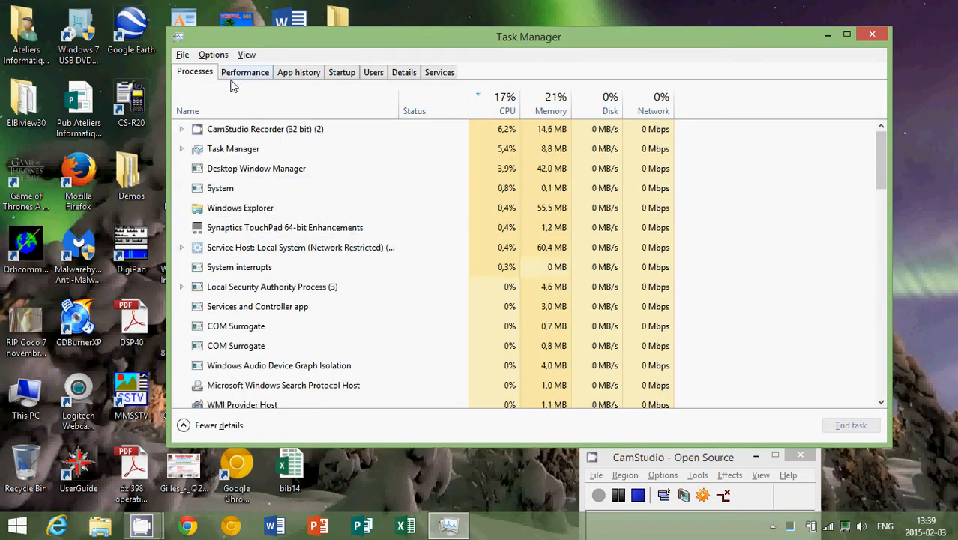
Switch Task Manager to the Performance view with the CPU utilization graph
click(244, 72)
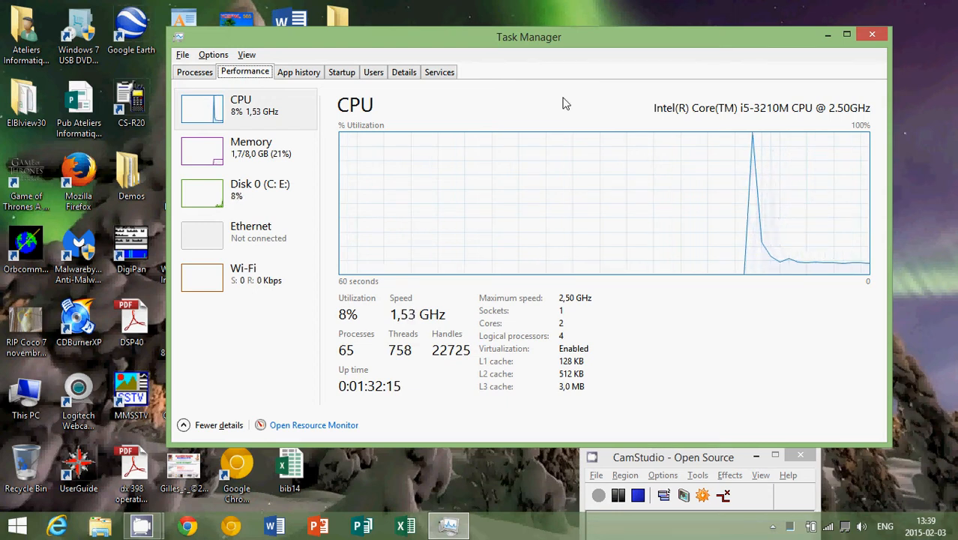
mouse_move(248, 112)
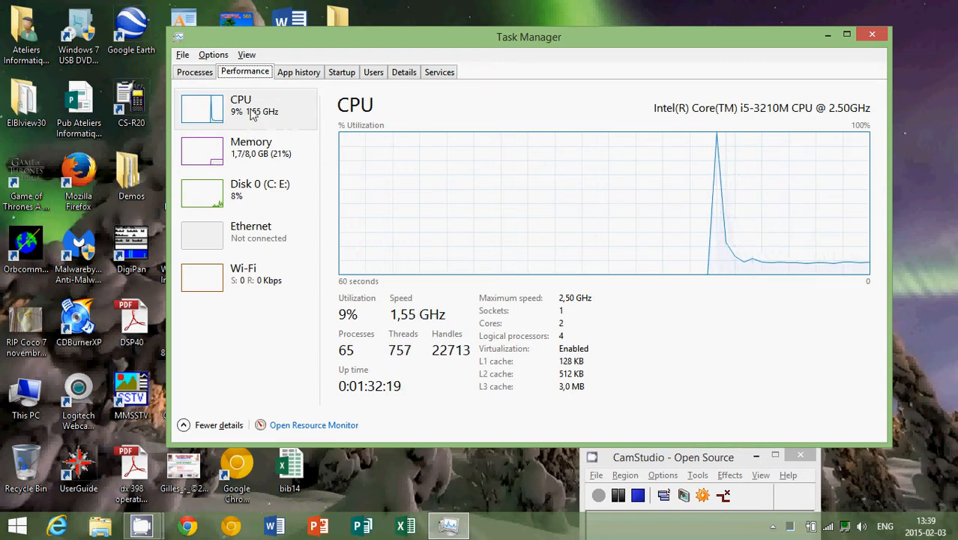
mouse_move(241, 126)
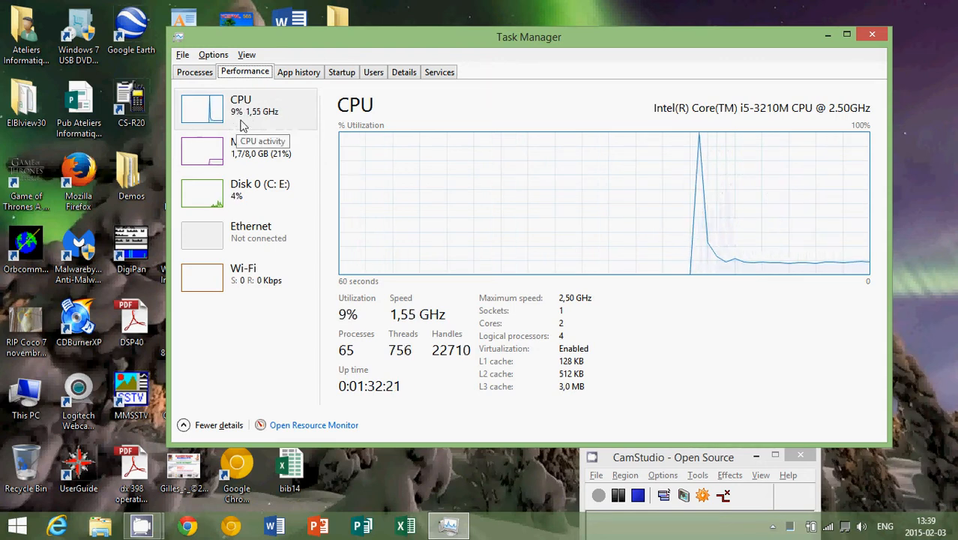
mouse_move(313, 315)
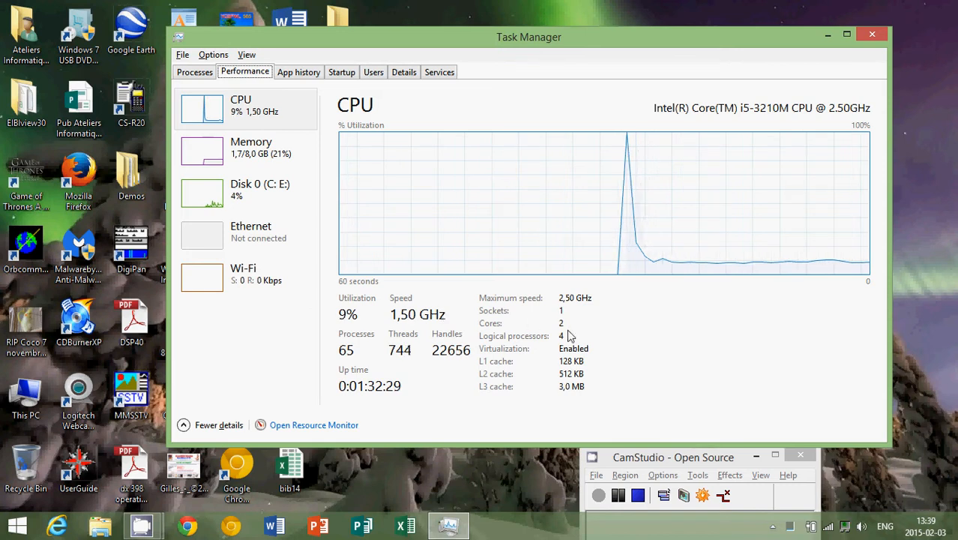
mouse_move(333, 381)
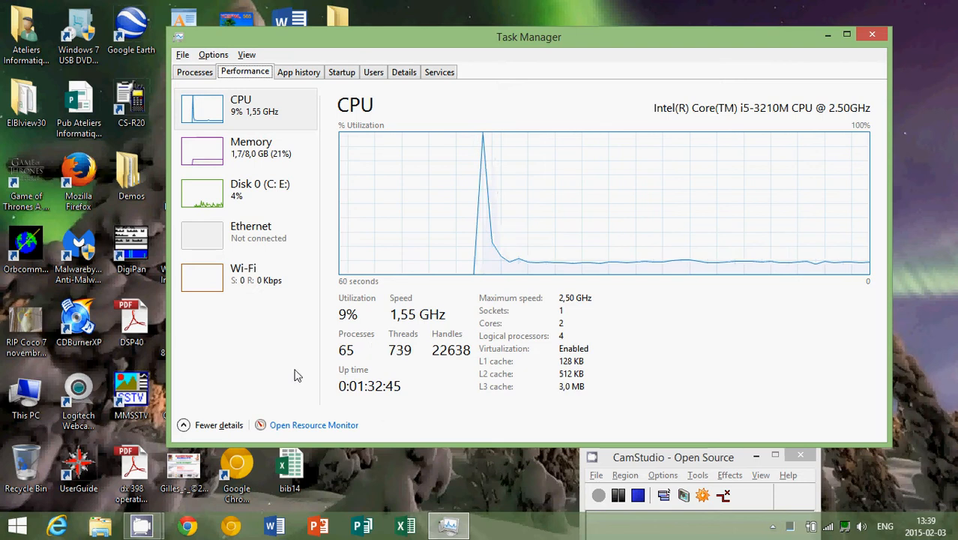
mouse_move(327, 378)
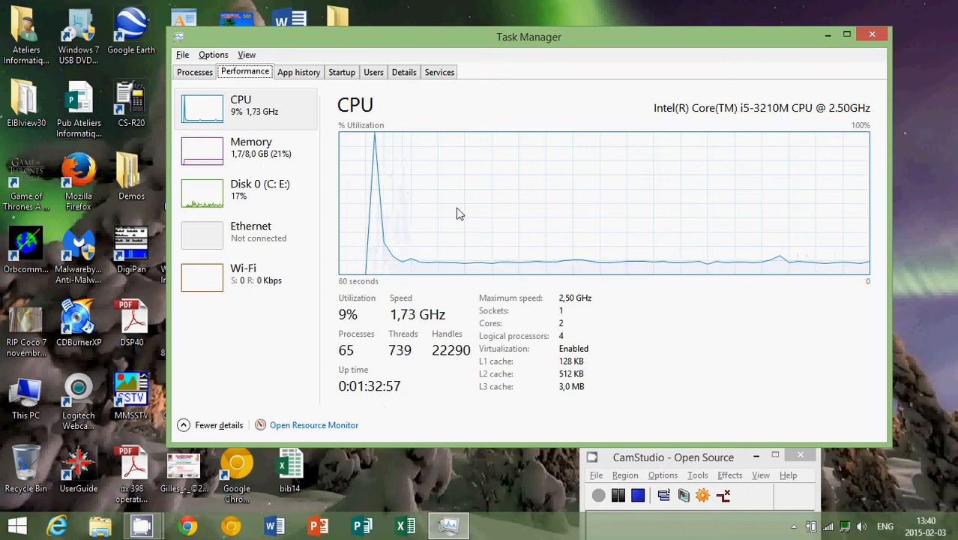
mouse_move(473, 195)
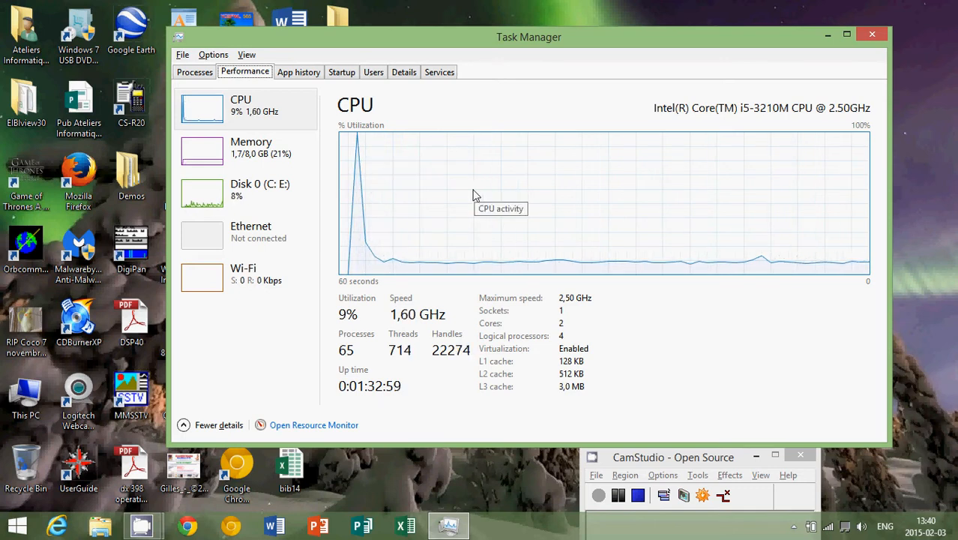
mouse_move(449, 228)
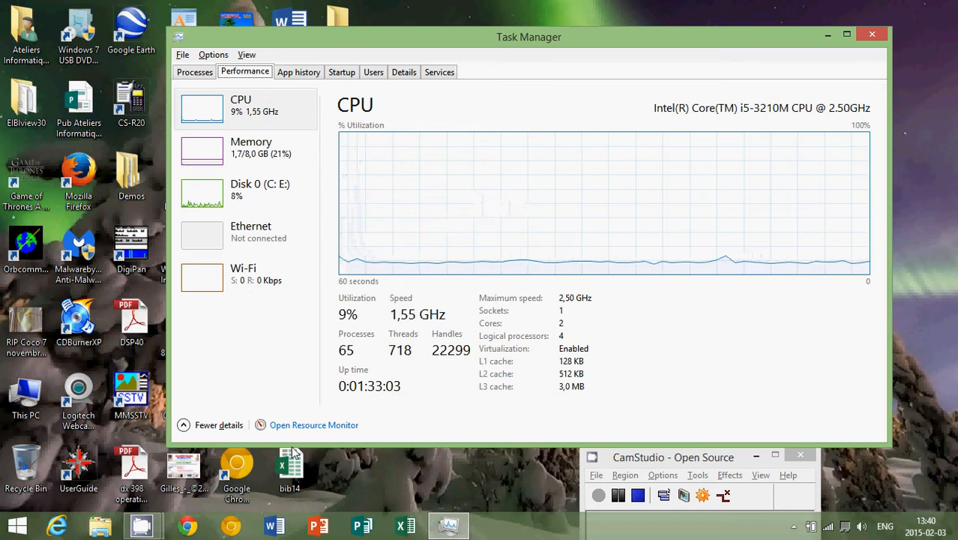
mouse_move(420, 452)
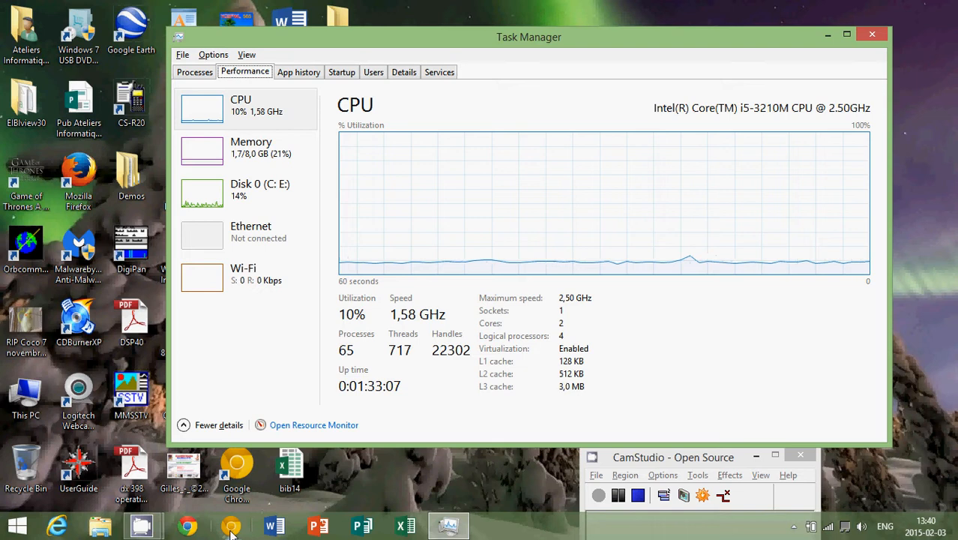
click(231, 525)
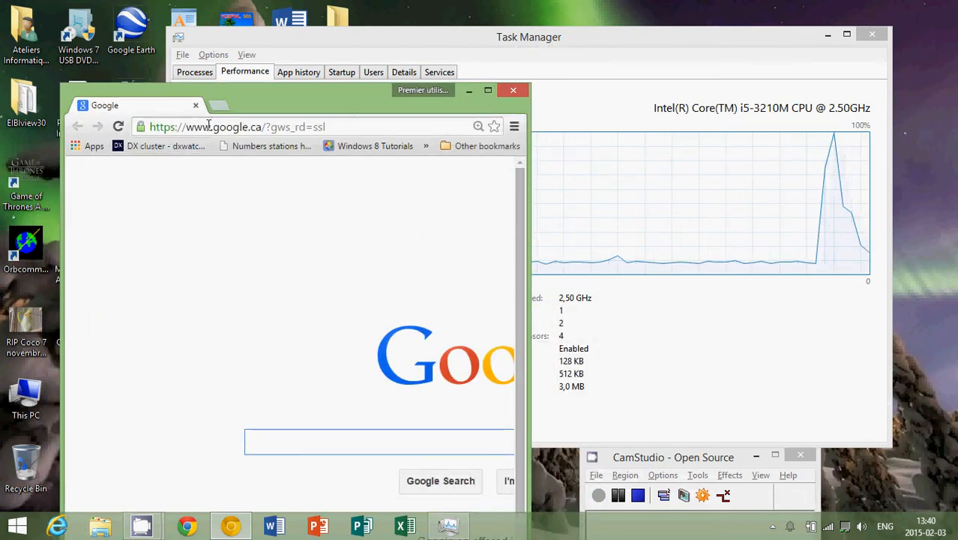
text(https://www.youtube.com/watch)
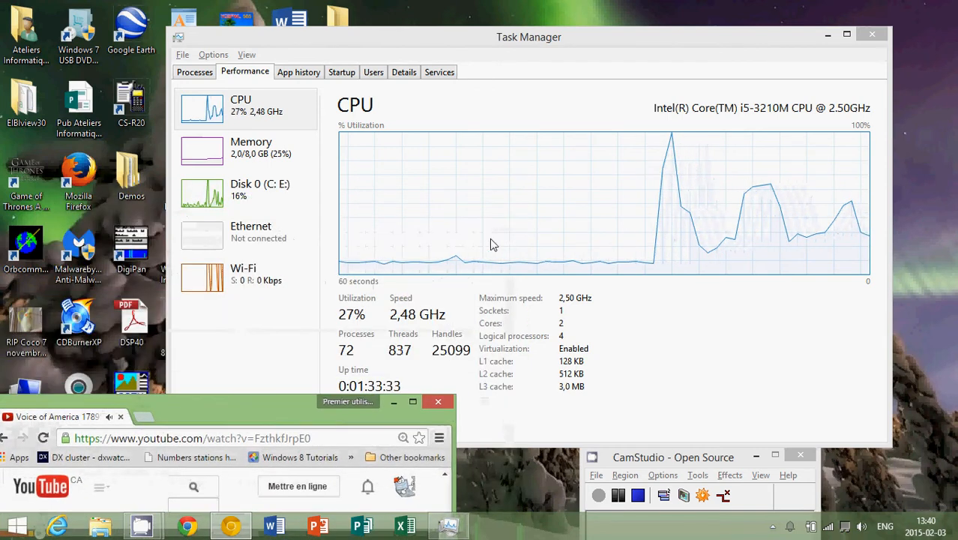
mouse_move(503, 243)
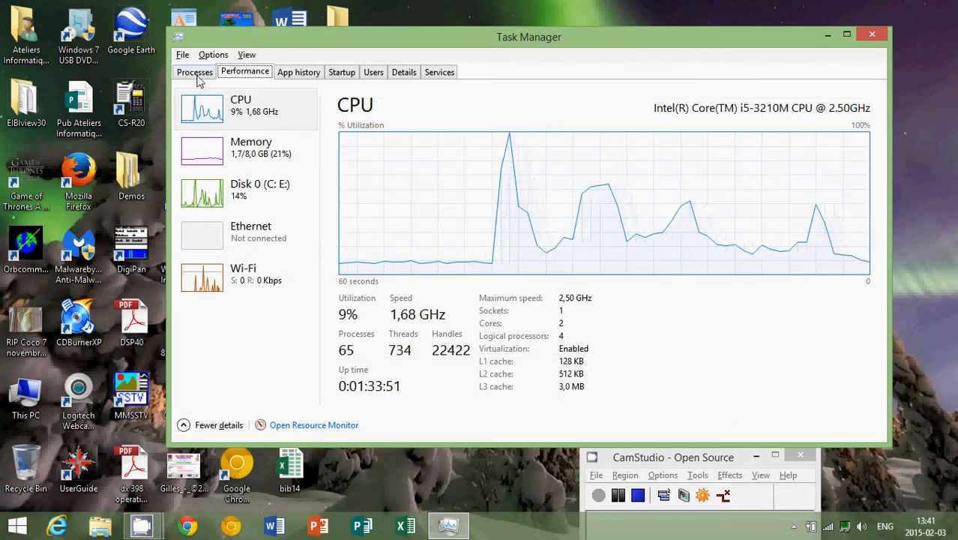
click(194, 72)
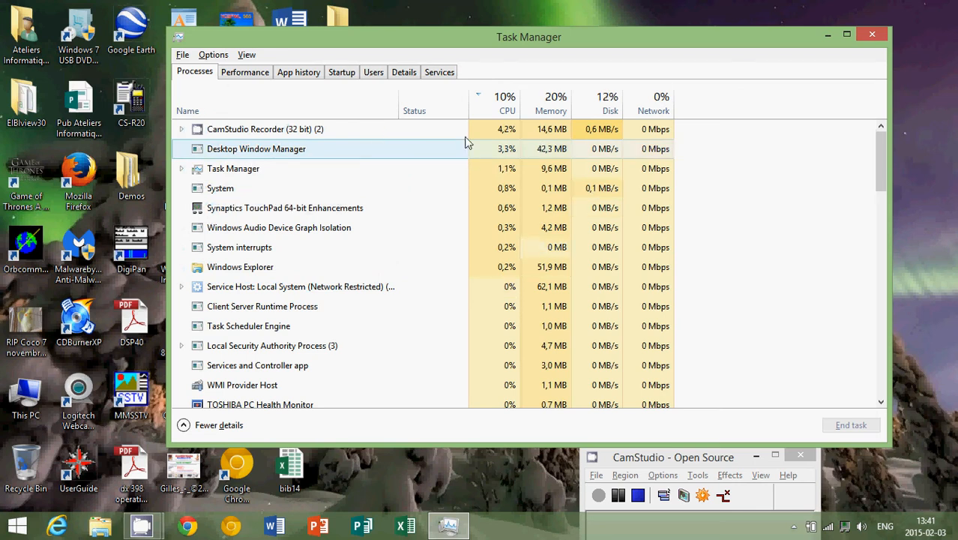
click(245, 72)
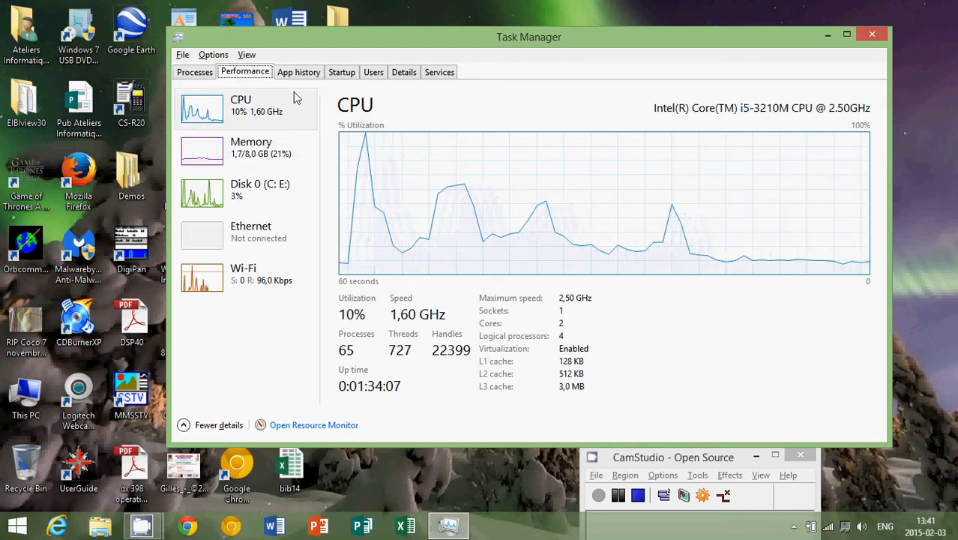
mouse_move(360, 185)
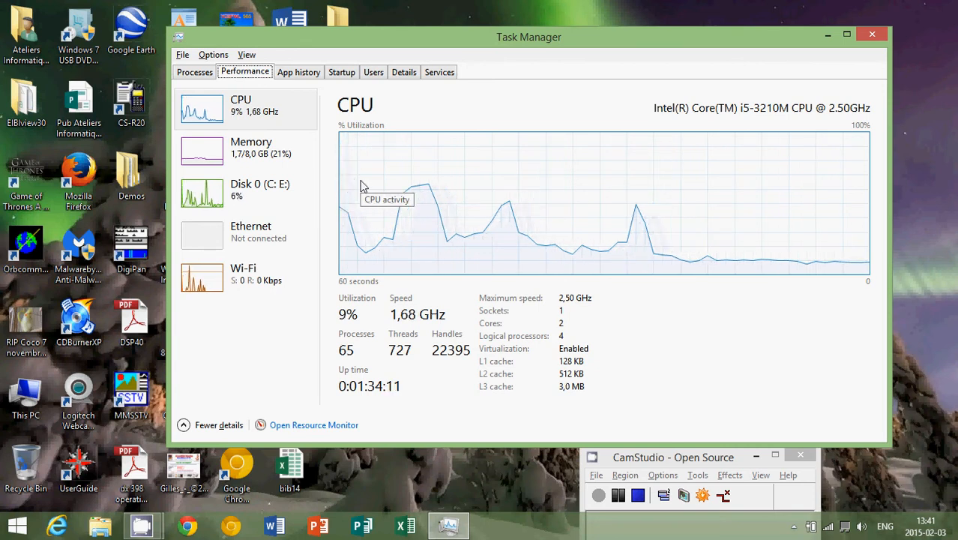
Show the Memory pane with its usage graph and 8.0 GB DDR3 details
click(252, 150)
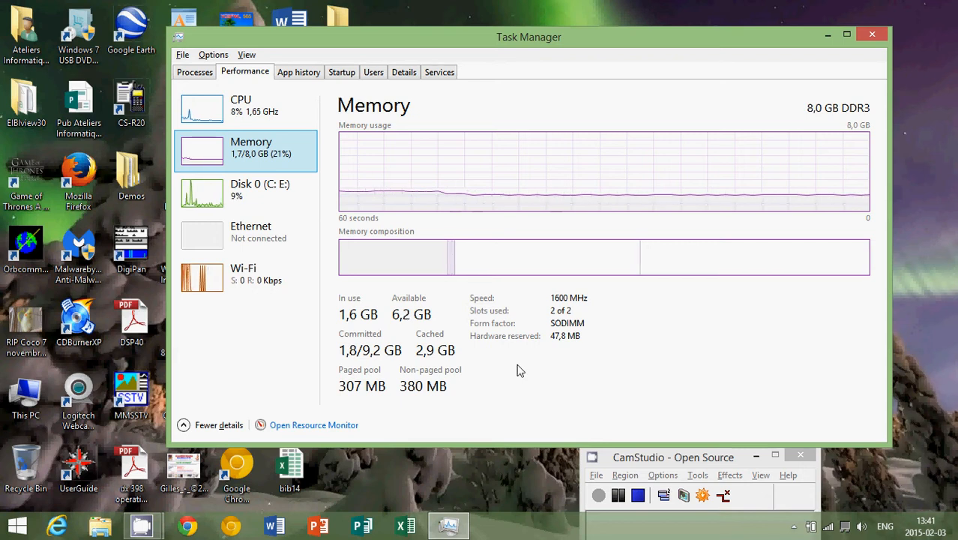
mouse_move(217, 324)
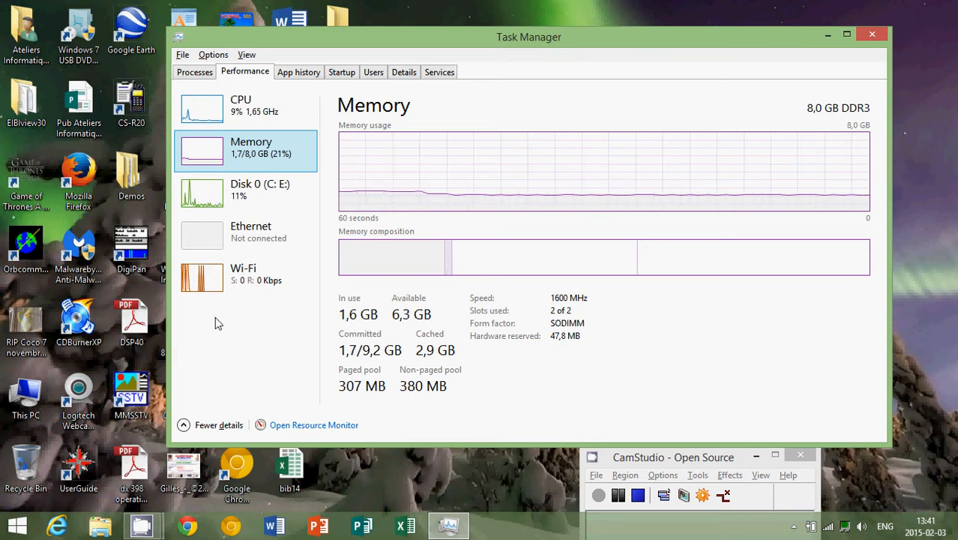
mouse_move(287, 163)
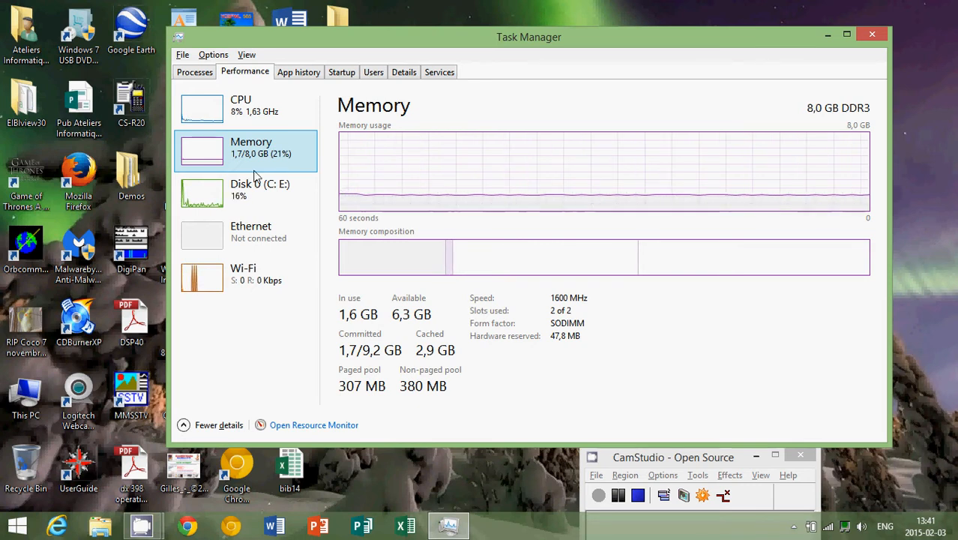
mouse_move(375, 168)
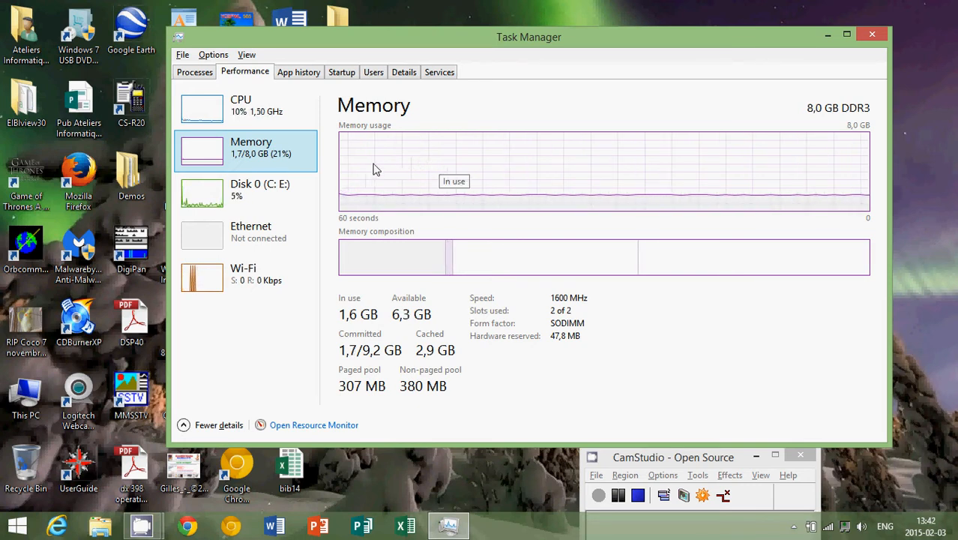
mouse_move(288, 162)
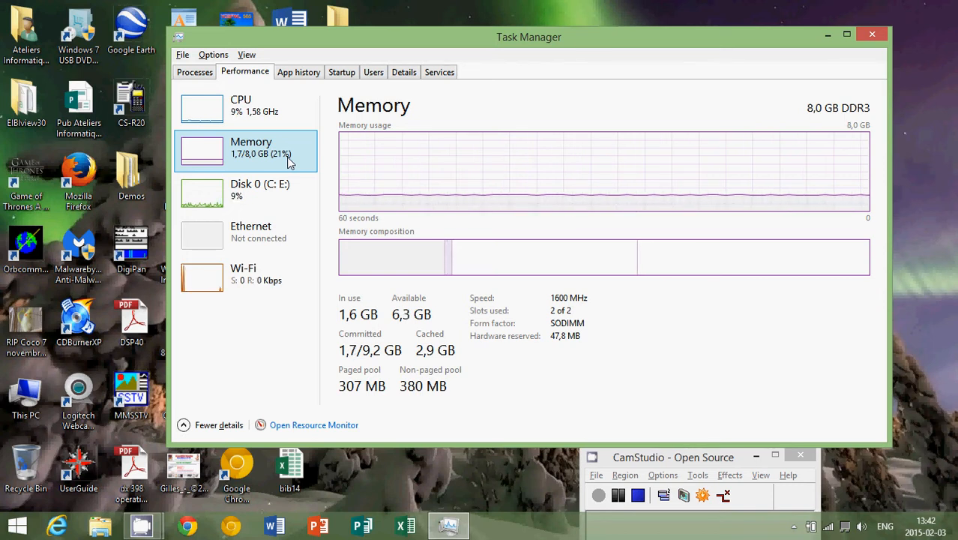
mouse_move(382, 186)
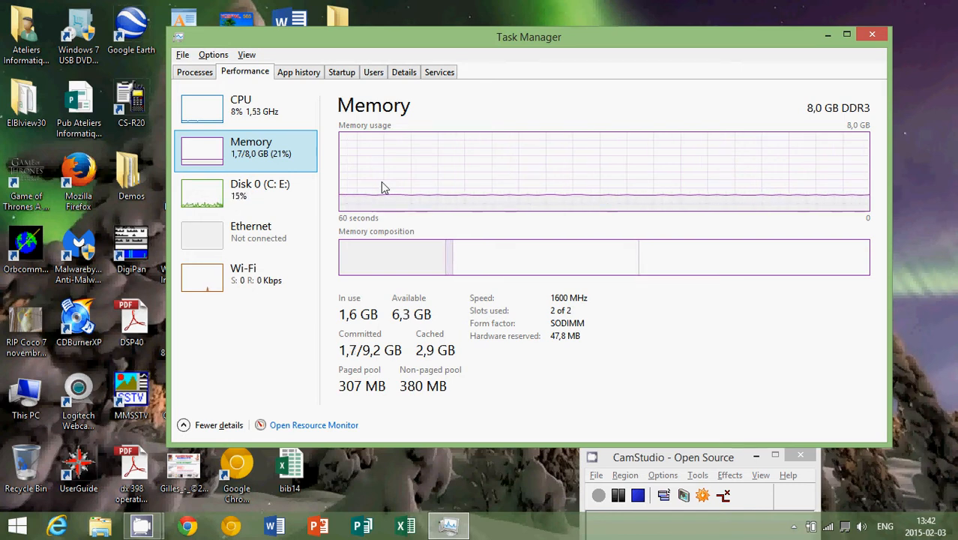
mouse_move(453, 153)
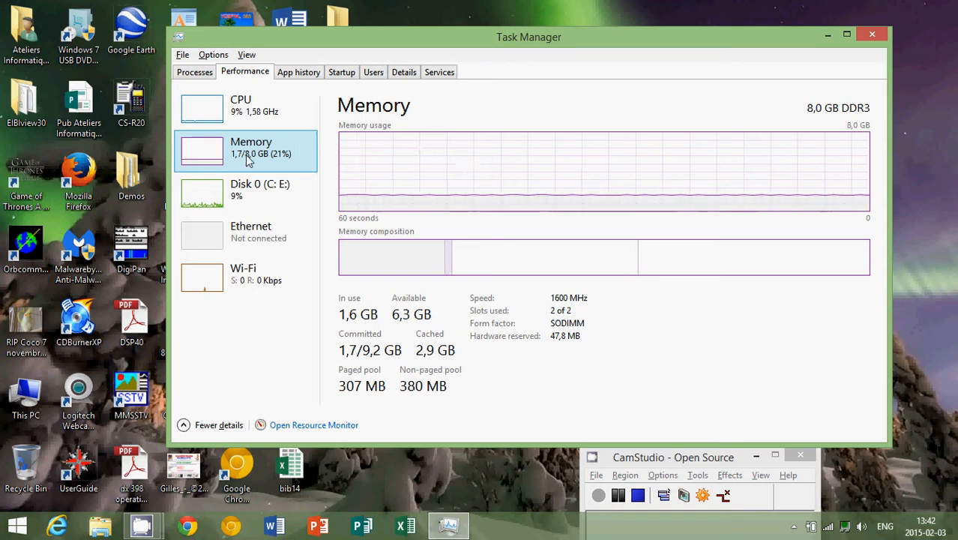
mouse_move(279, 159)
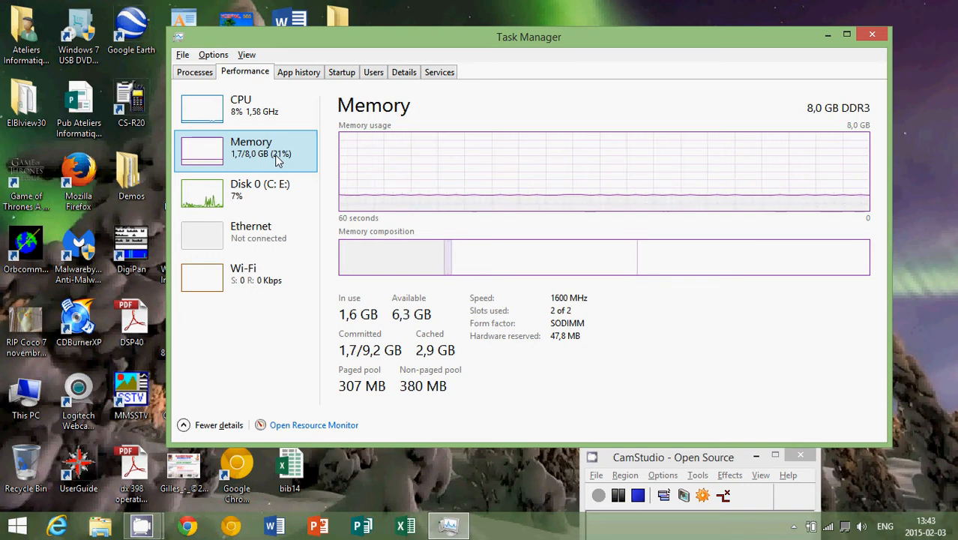
mouse_move(292, 192)
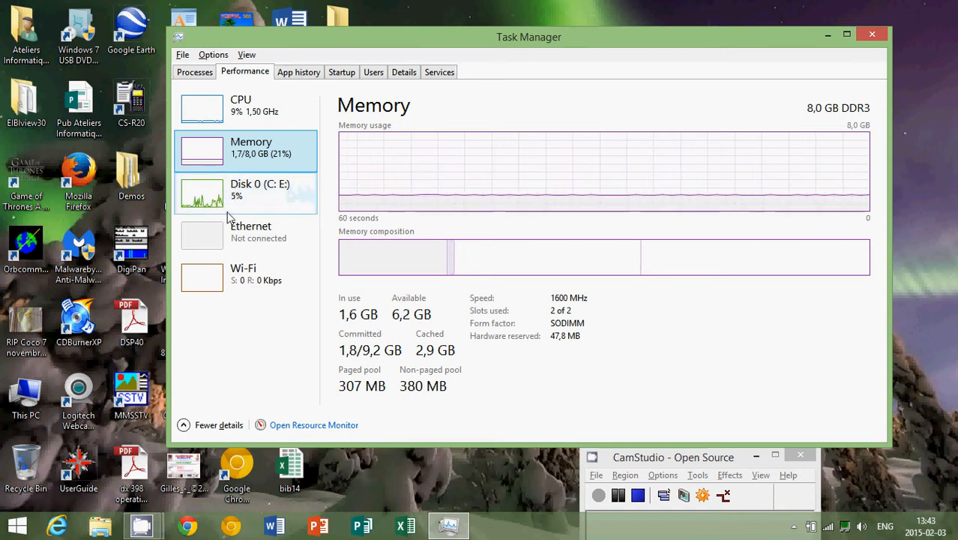
Show the Disk 0 (C: E:) active time and transfer-rate graphs
click(246, 189)
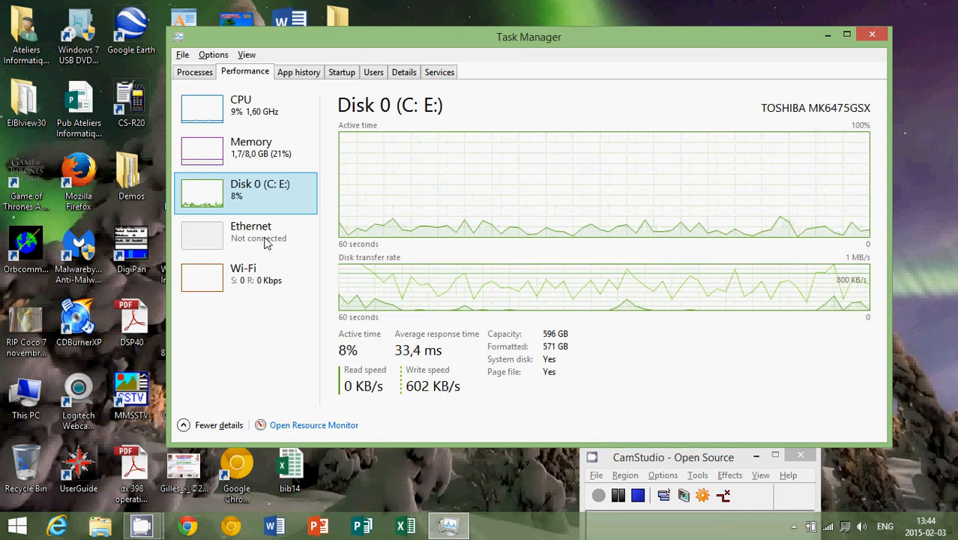
mouse_move(252, 280)
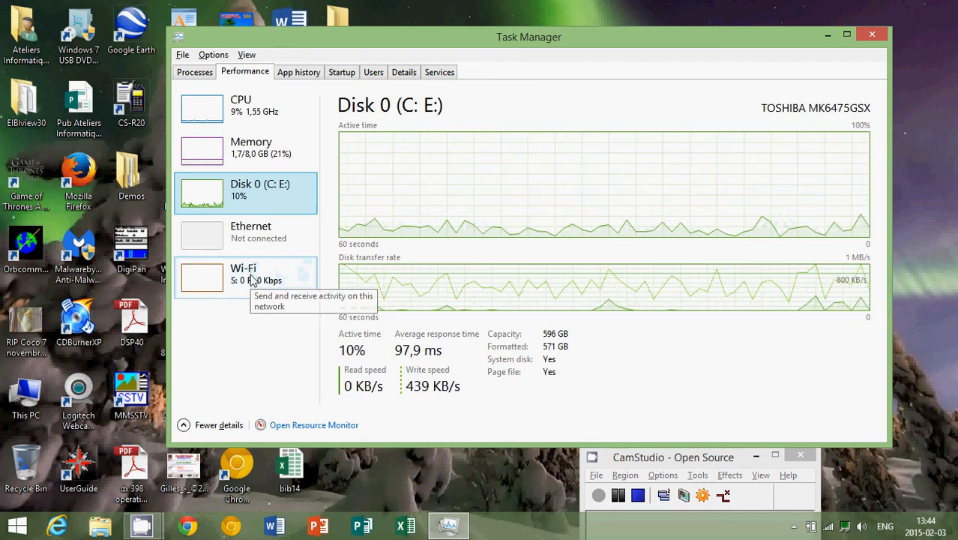
Show the Wi-Fi throughput pane with send/receive rates and adapter details
click(243, 278)
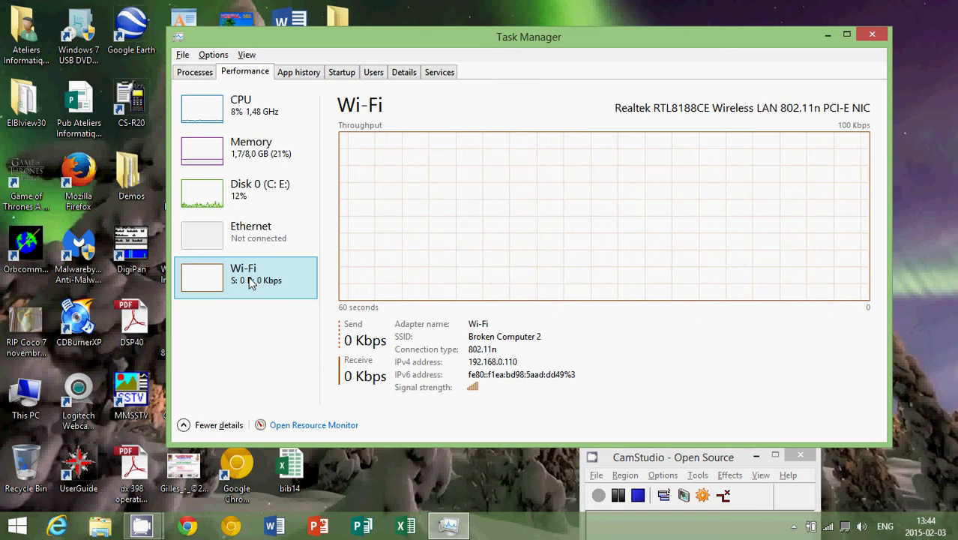
mouse_move(237, 517)
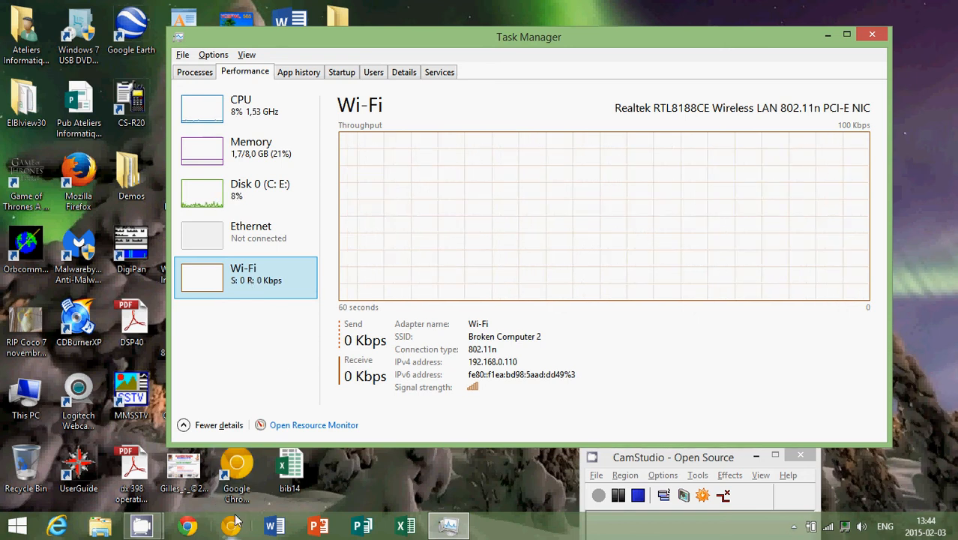
mouse_move(231, 524)
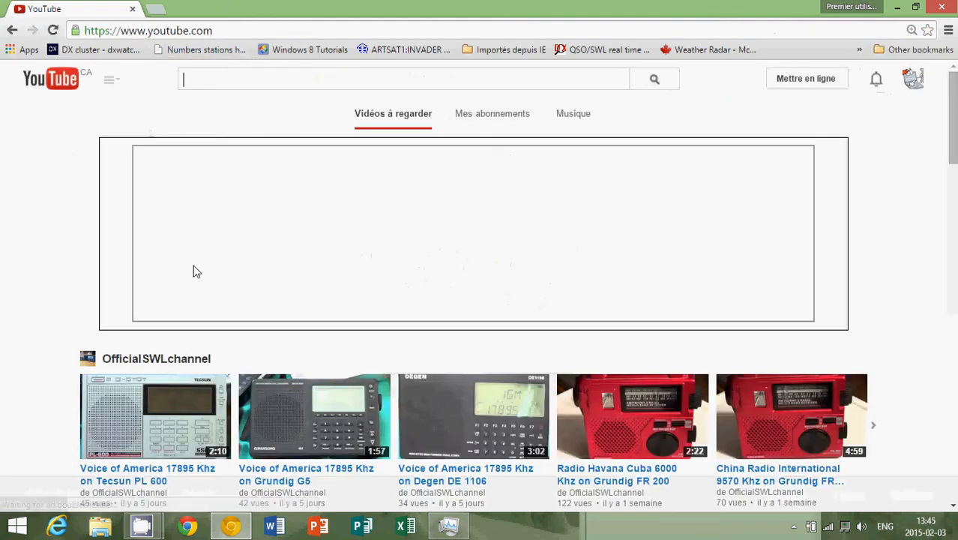
Play the Voice of America Tecsun PL 600 video, then hide Chrome to return to Task Manager
click(156, 417)
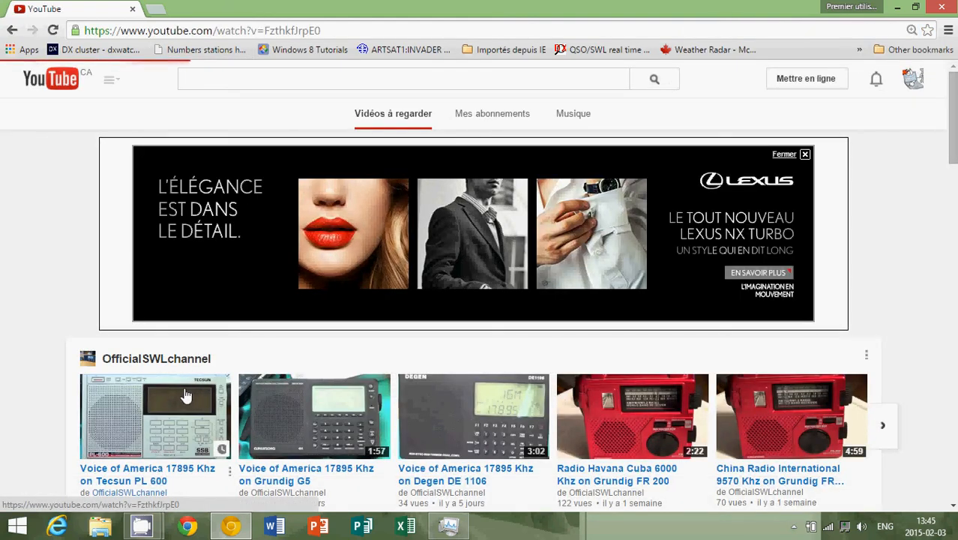
click(154, 417)
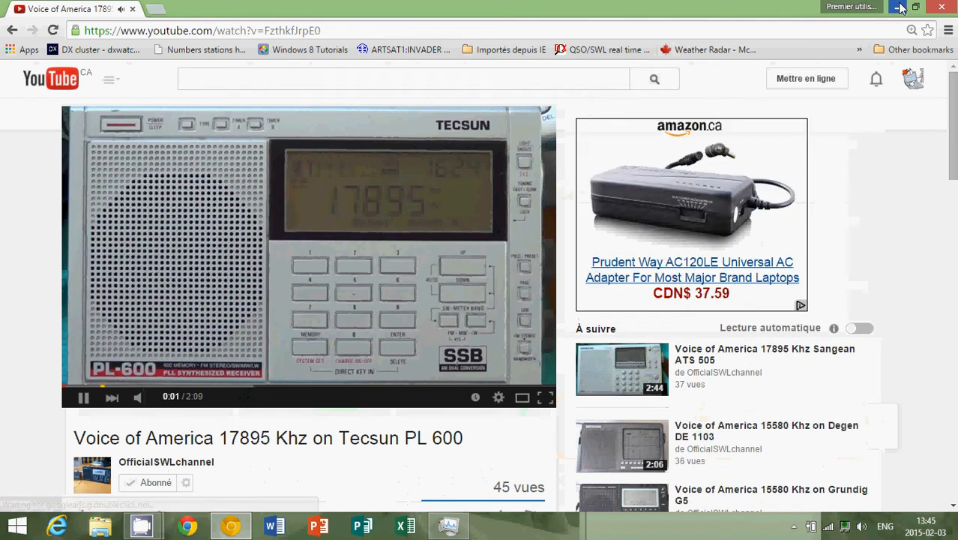
click(898, 6)
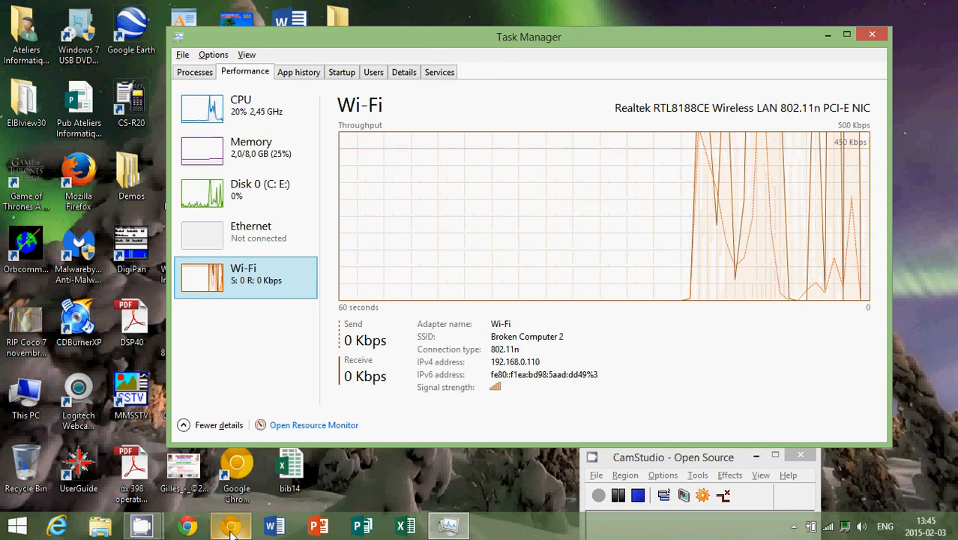
click(185, 524)
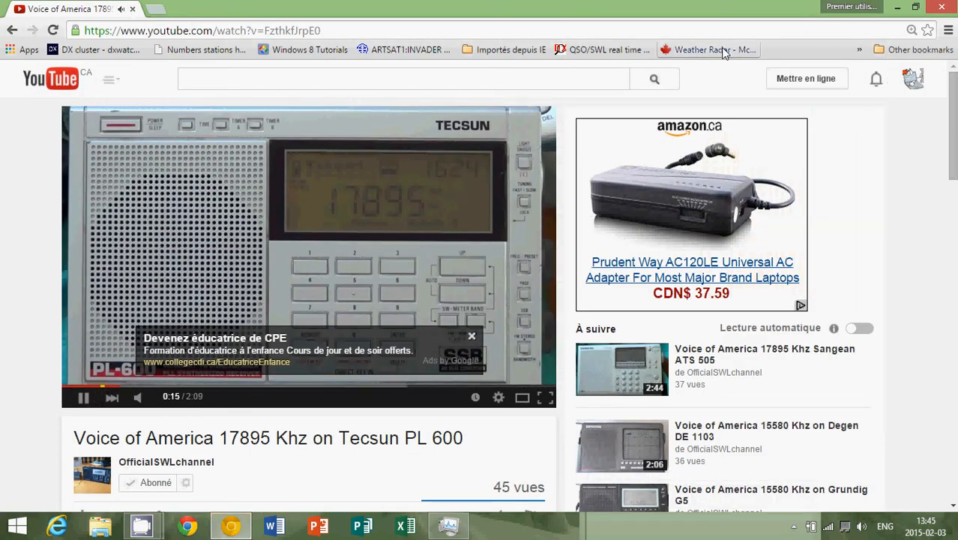
mouse_move(684, 172)
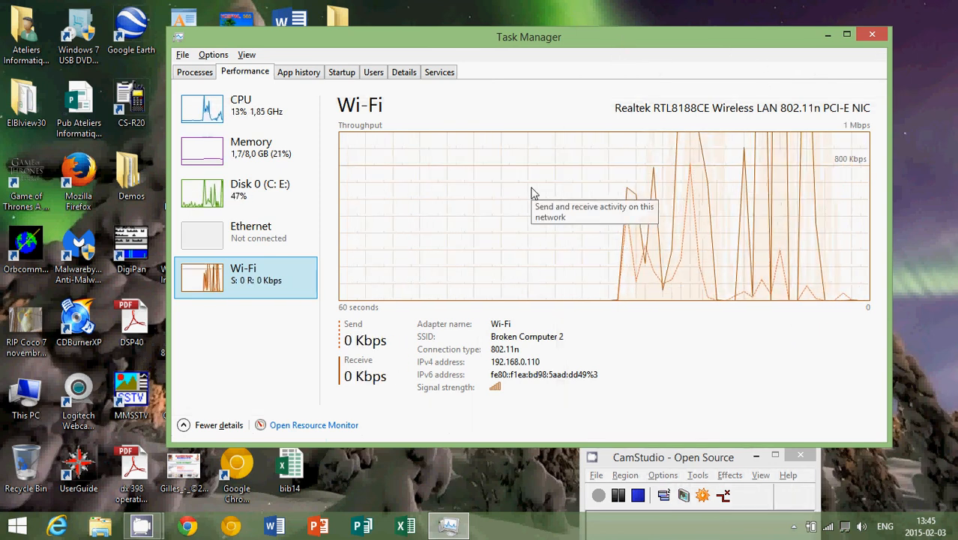
mouse_move(446, 326)
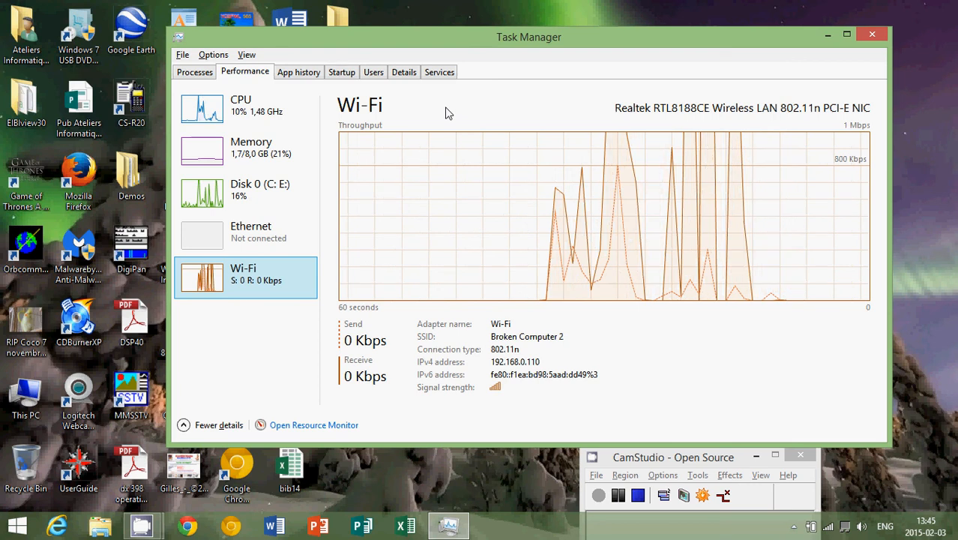
click(239, 108)
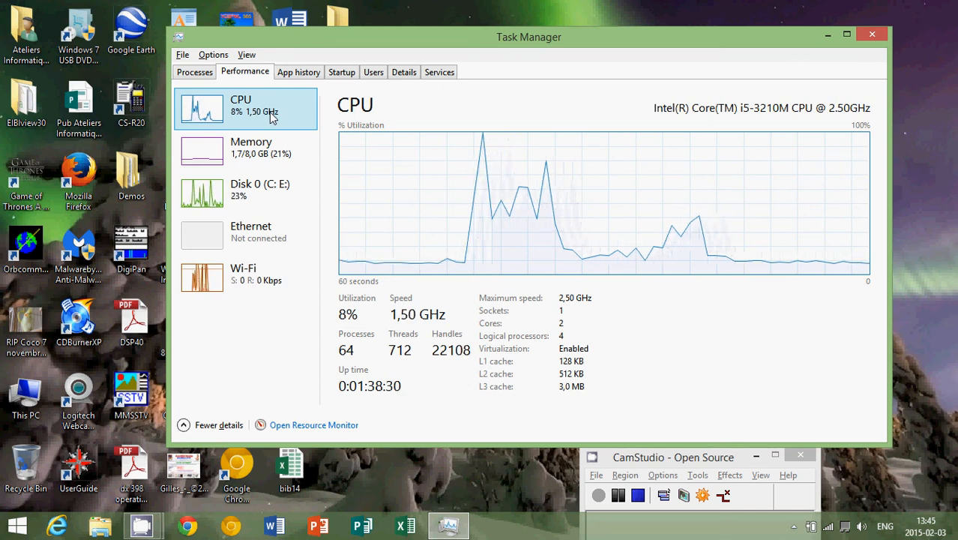
mouse_move(273, 120)
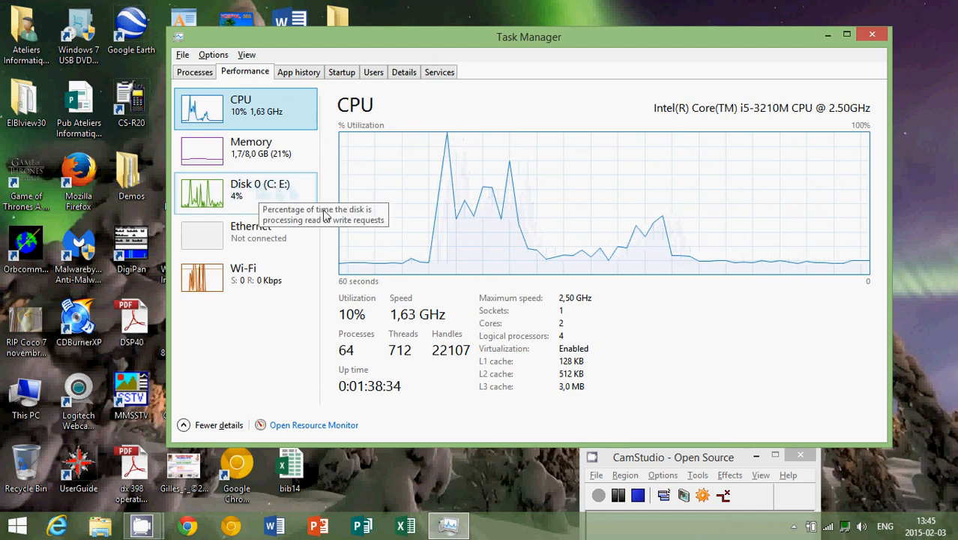
mouse_move(306, 162)
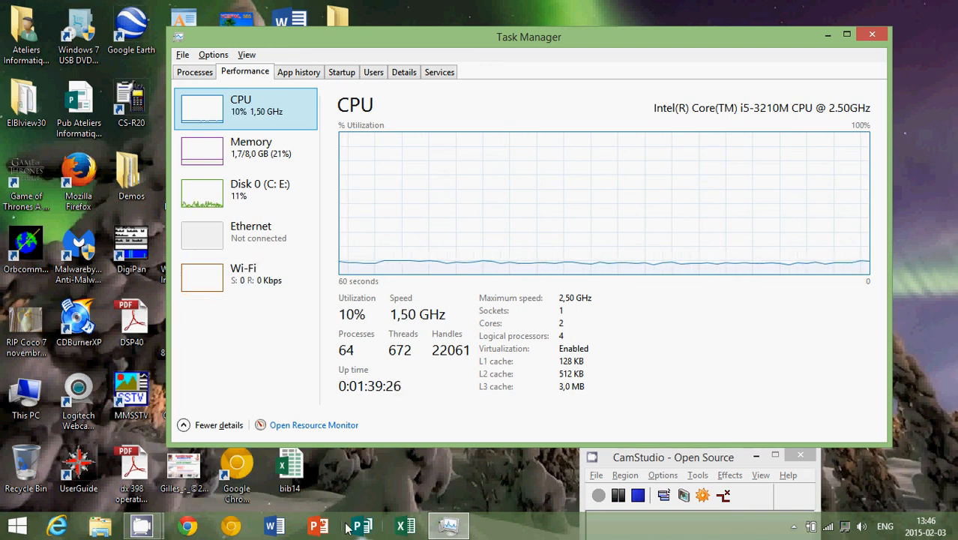
mouse_move(448, 525)
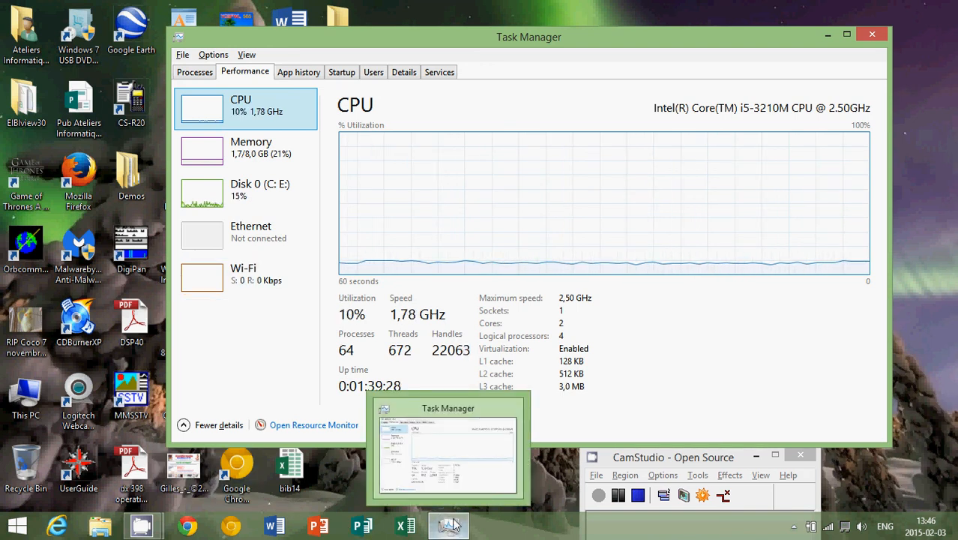